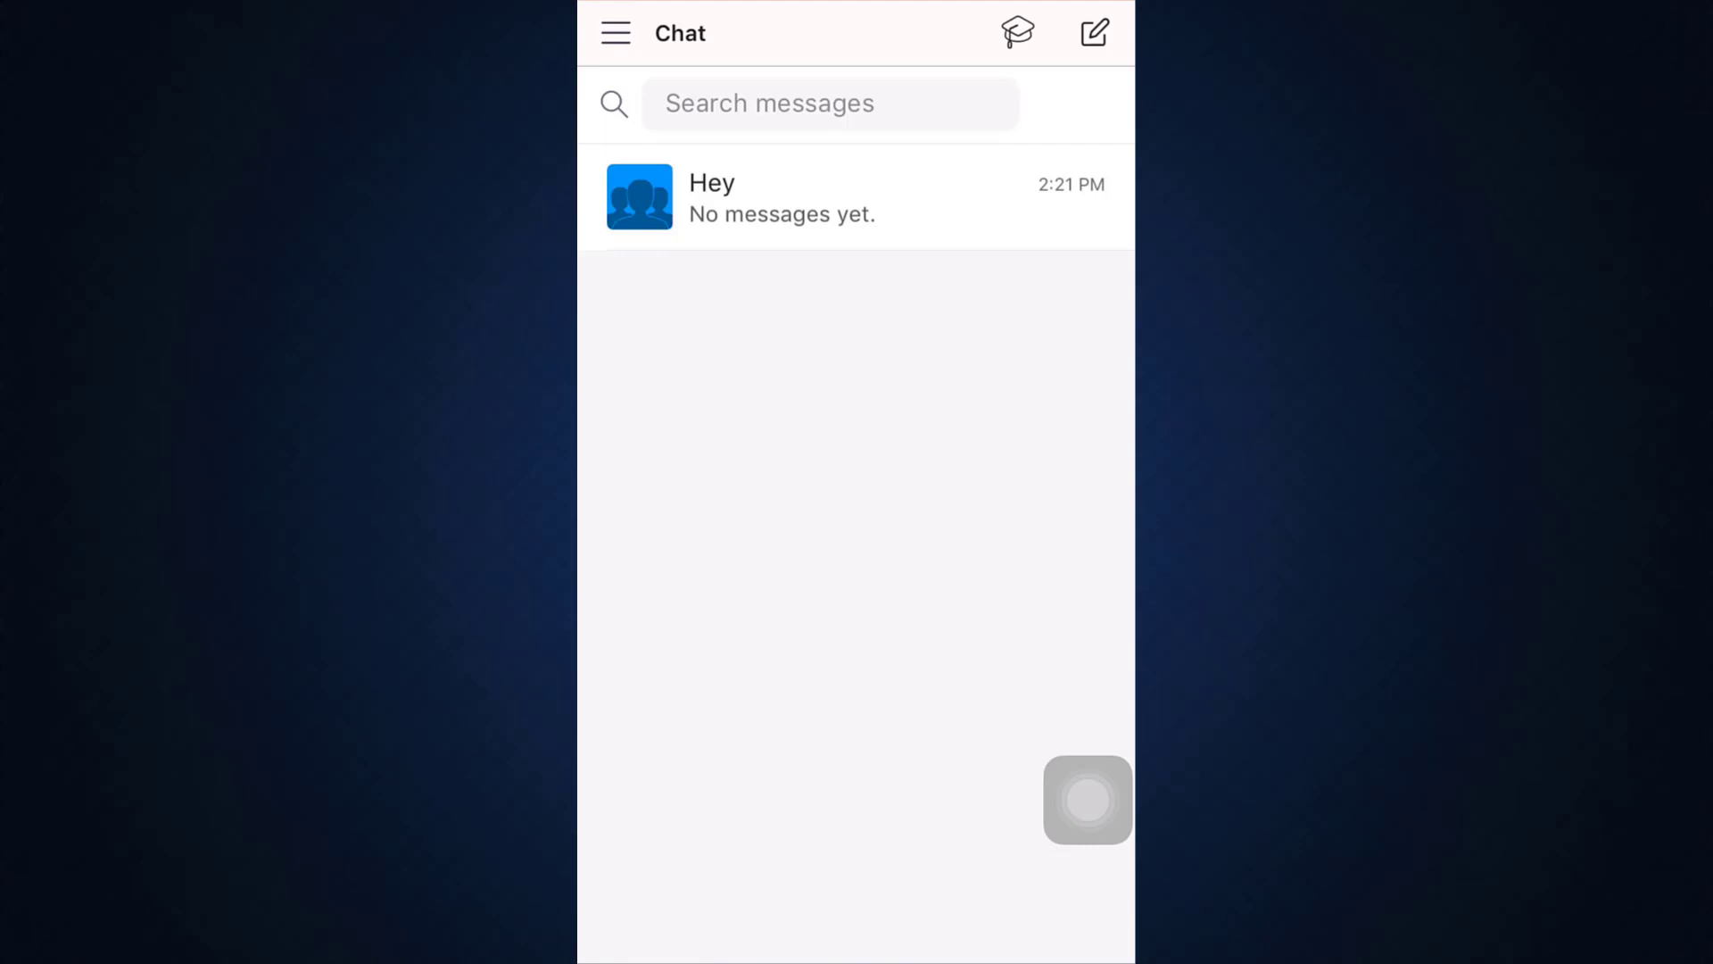
Reveal the account menu listing contacts, archive, help and settings.
left_click(614, 32)
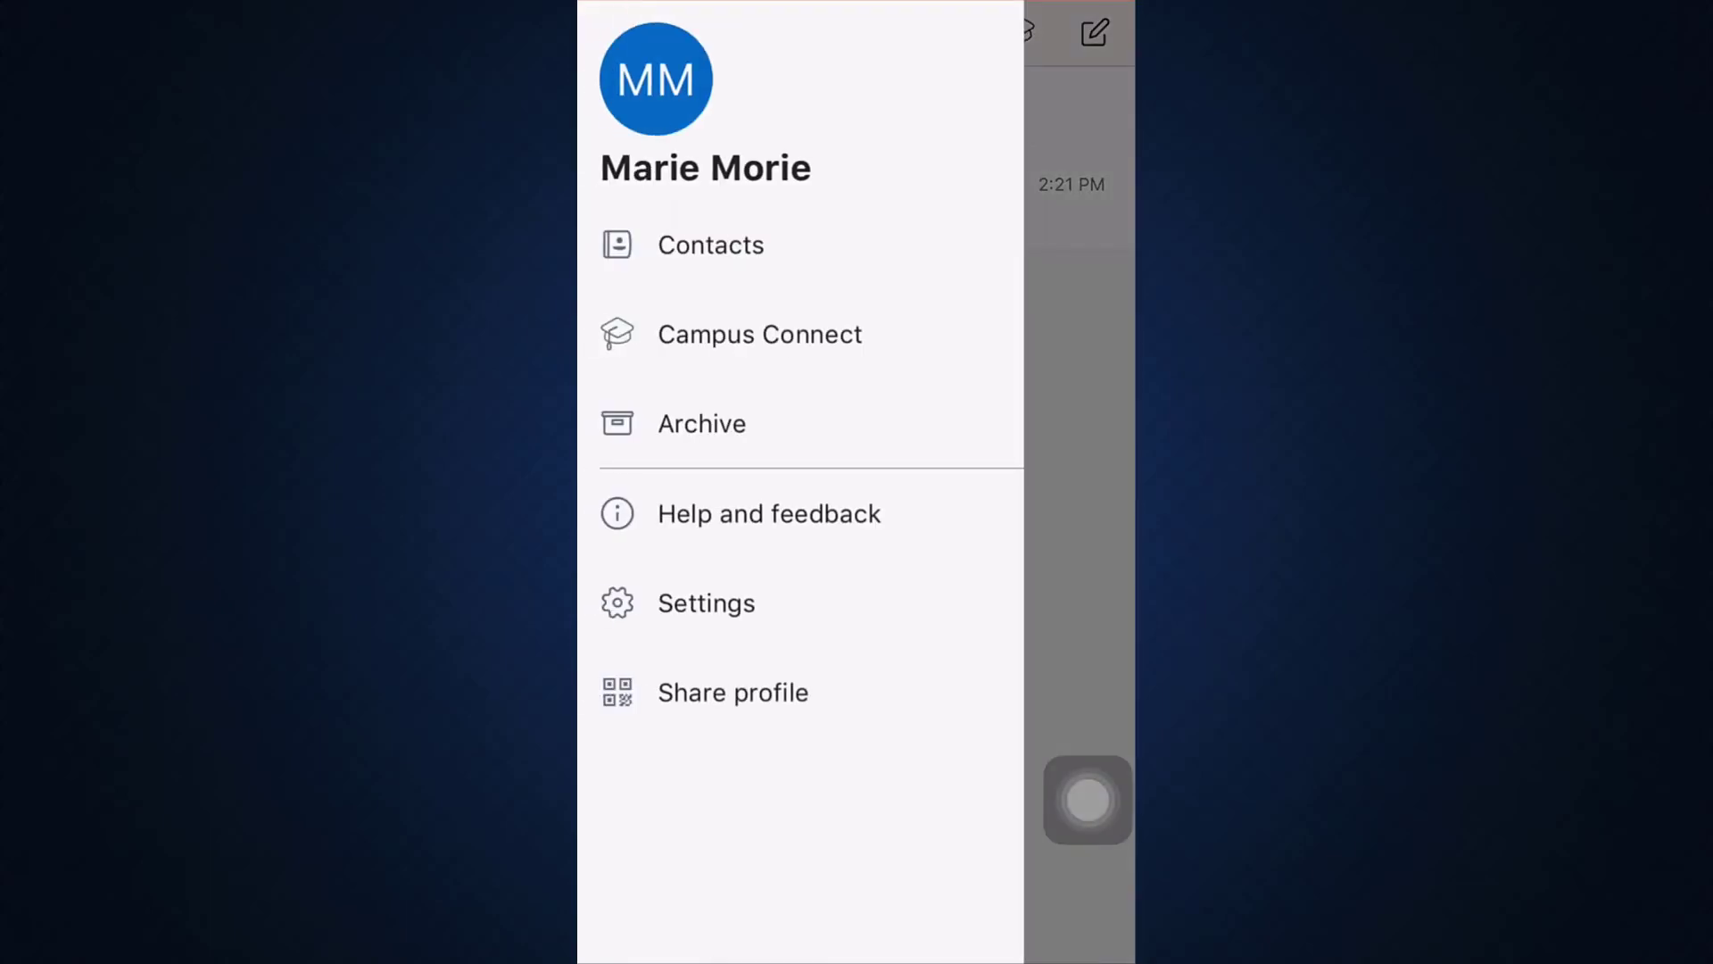
Go from Contacts to the Find Friends page for connecting phone contacts.
left_click(710, 244)
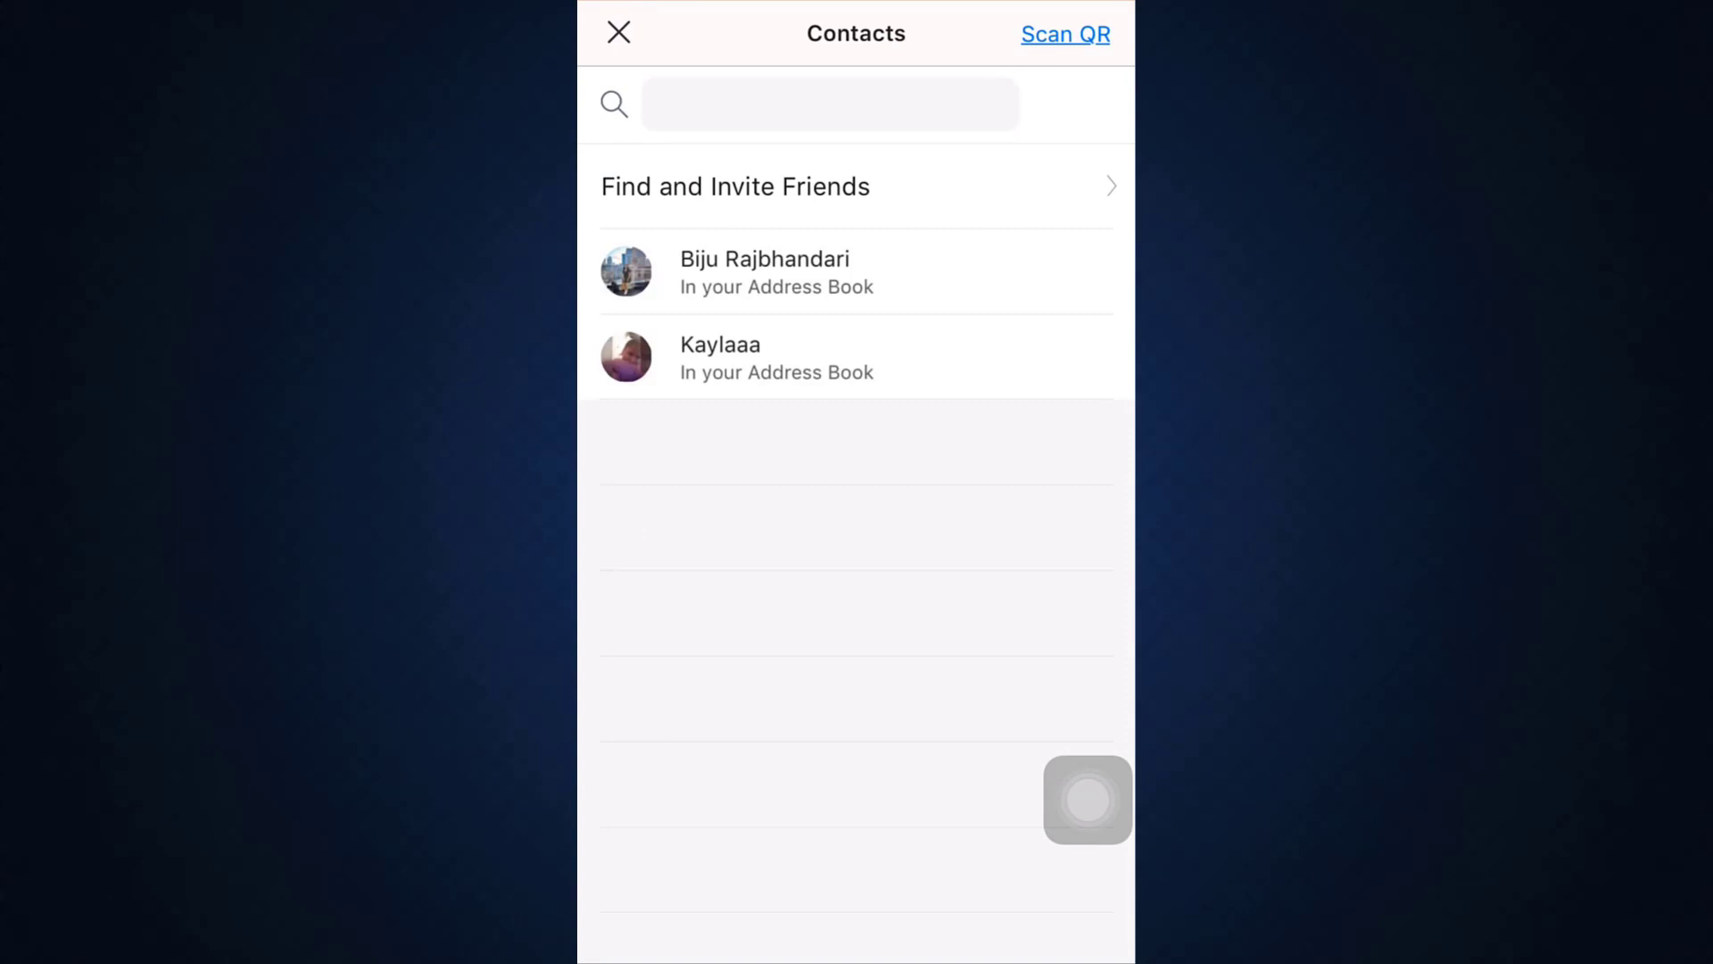
left_click(734, 186)
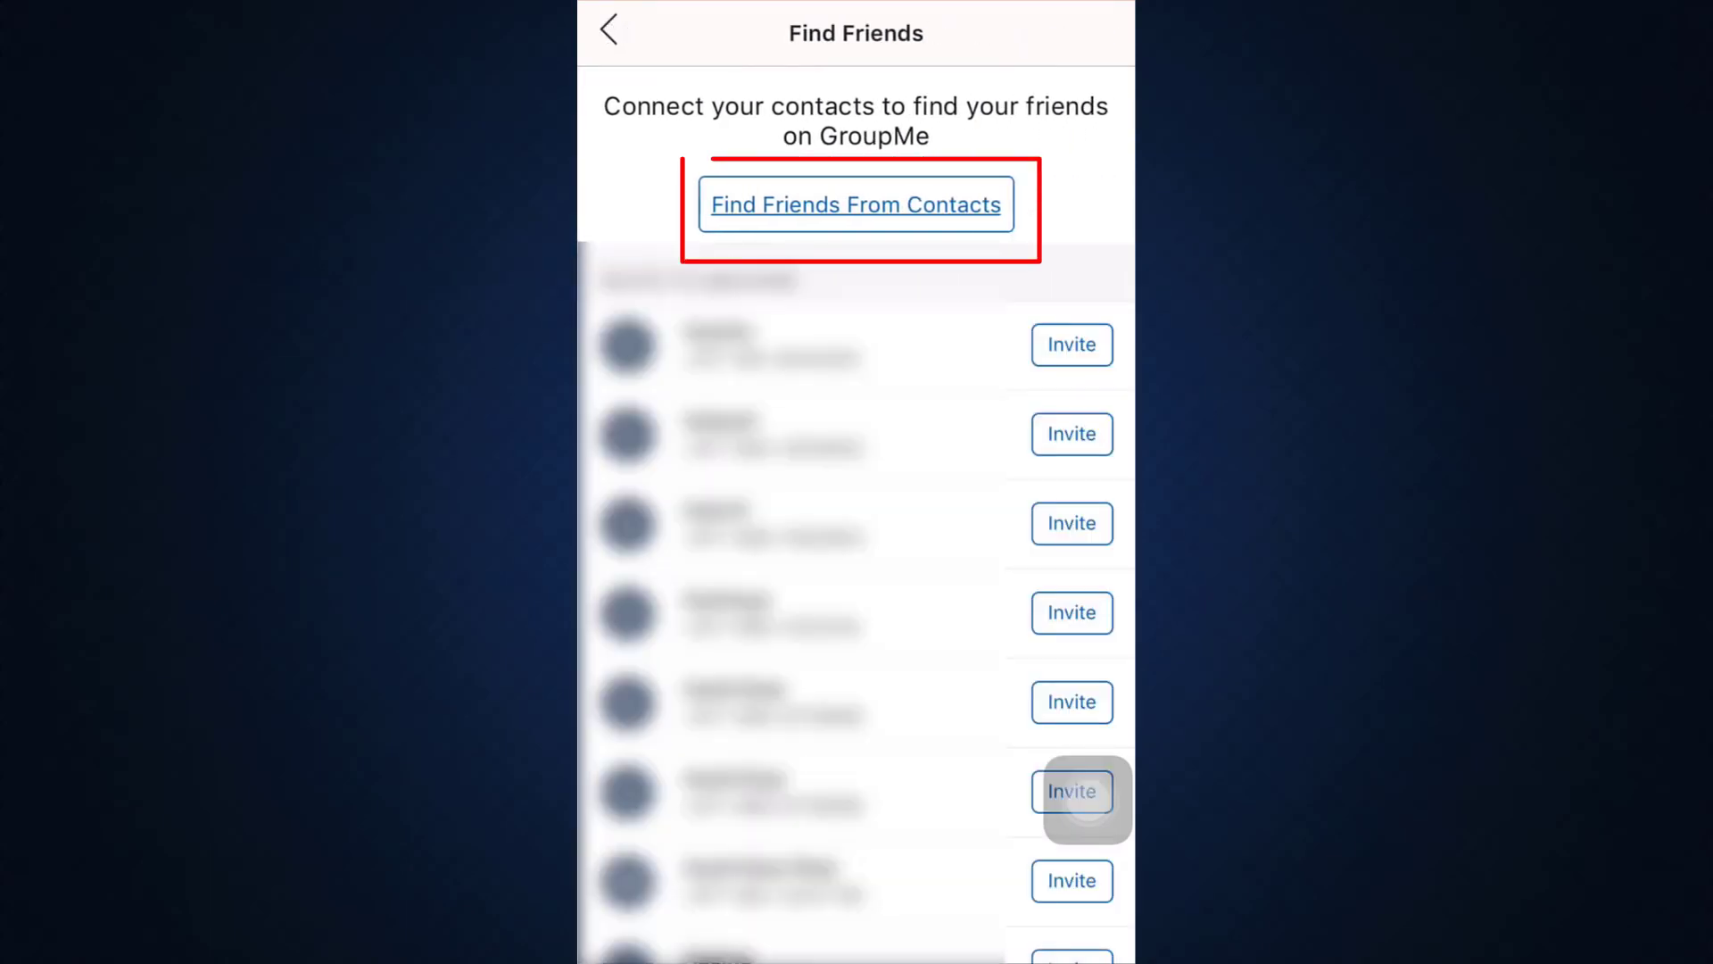
Connect the phone address book by agreeing with Sure in Connect Contacts.
left_click(856, 203)
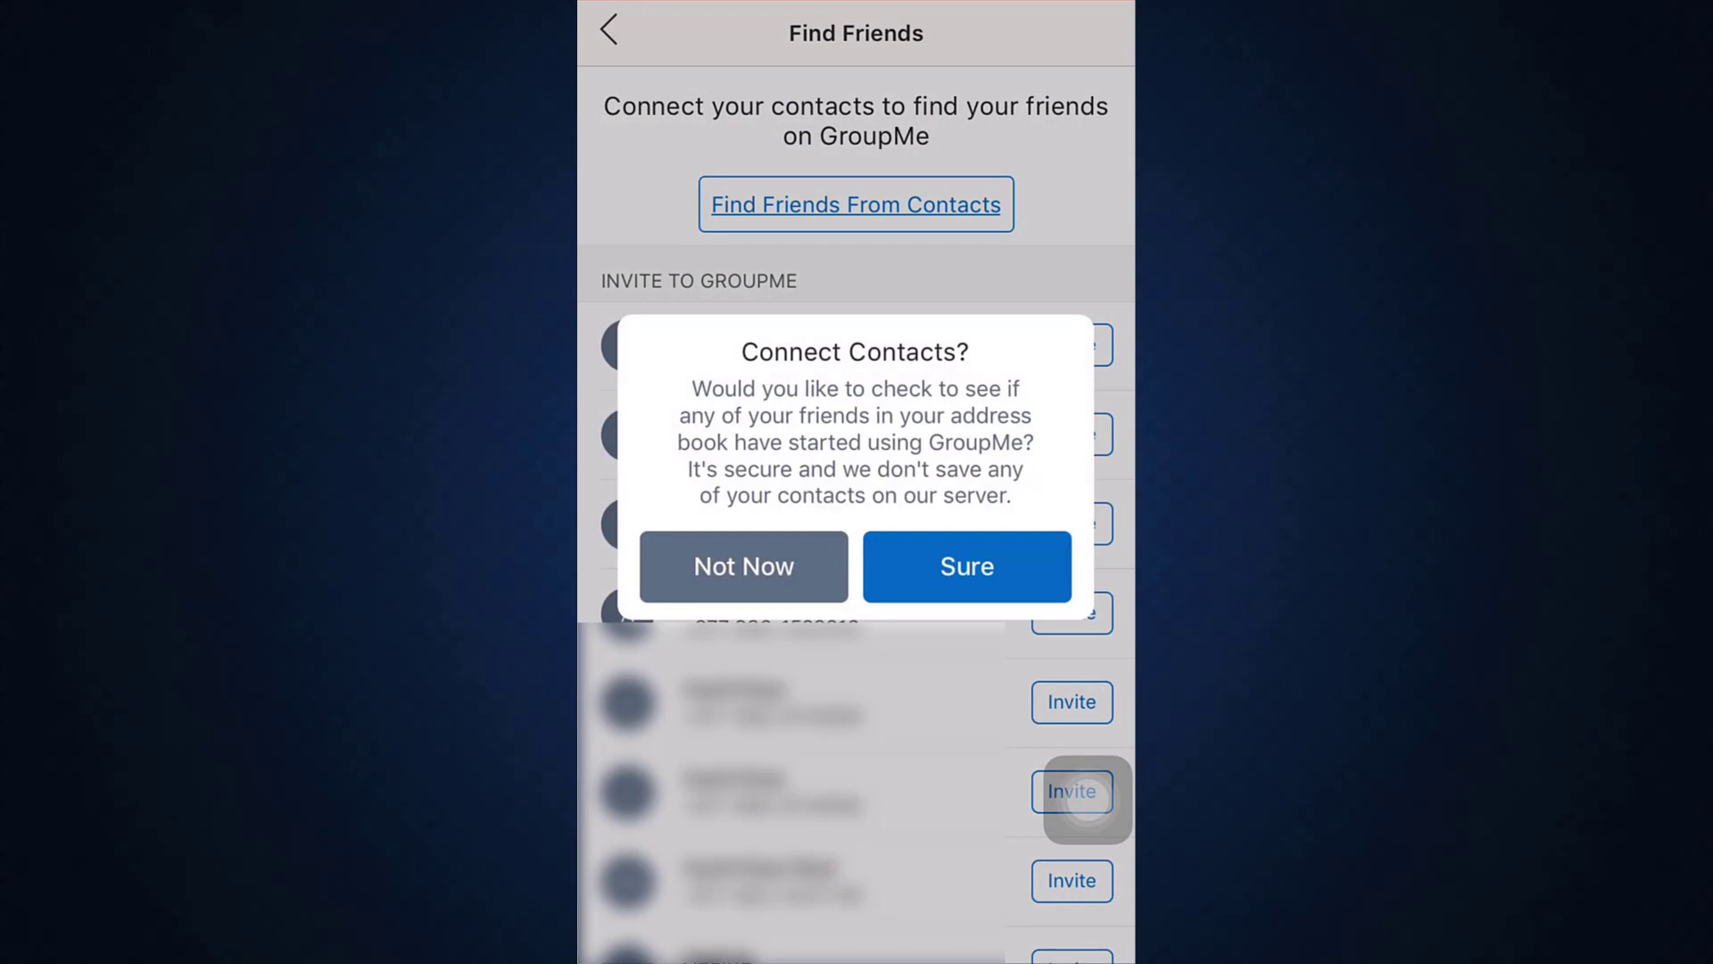
left_click(966, 566)
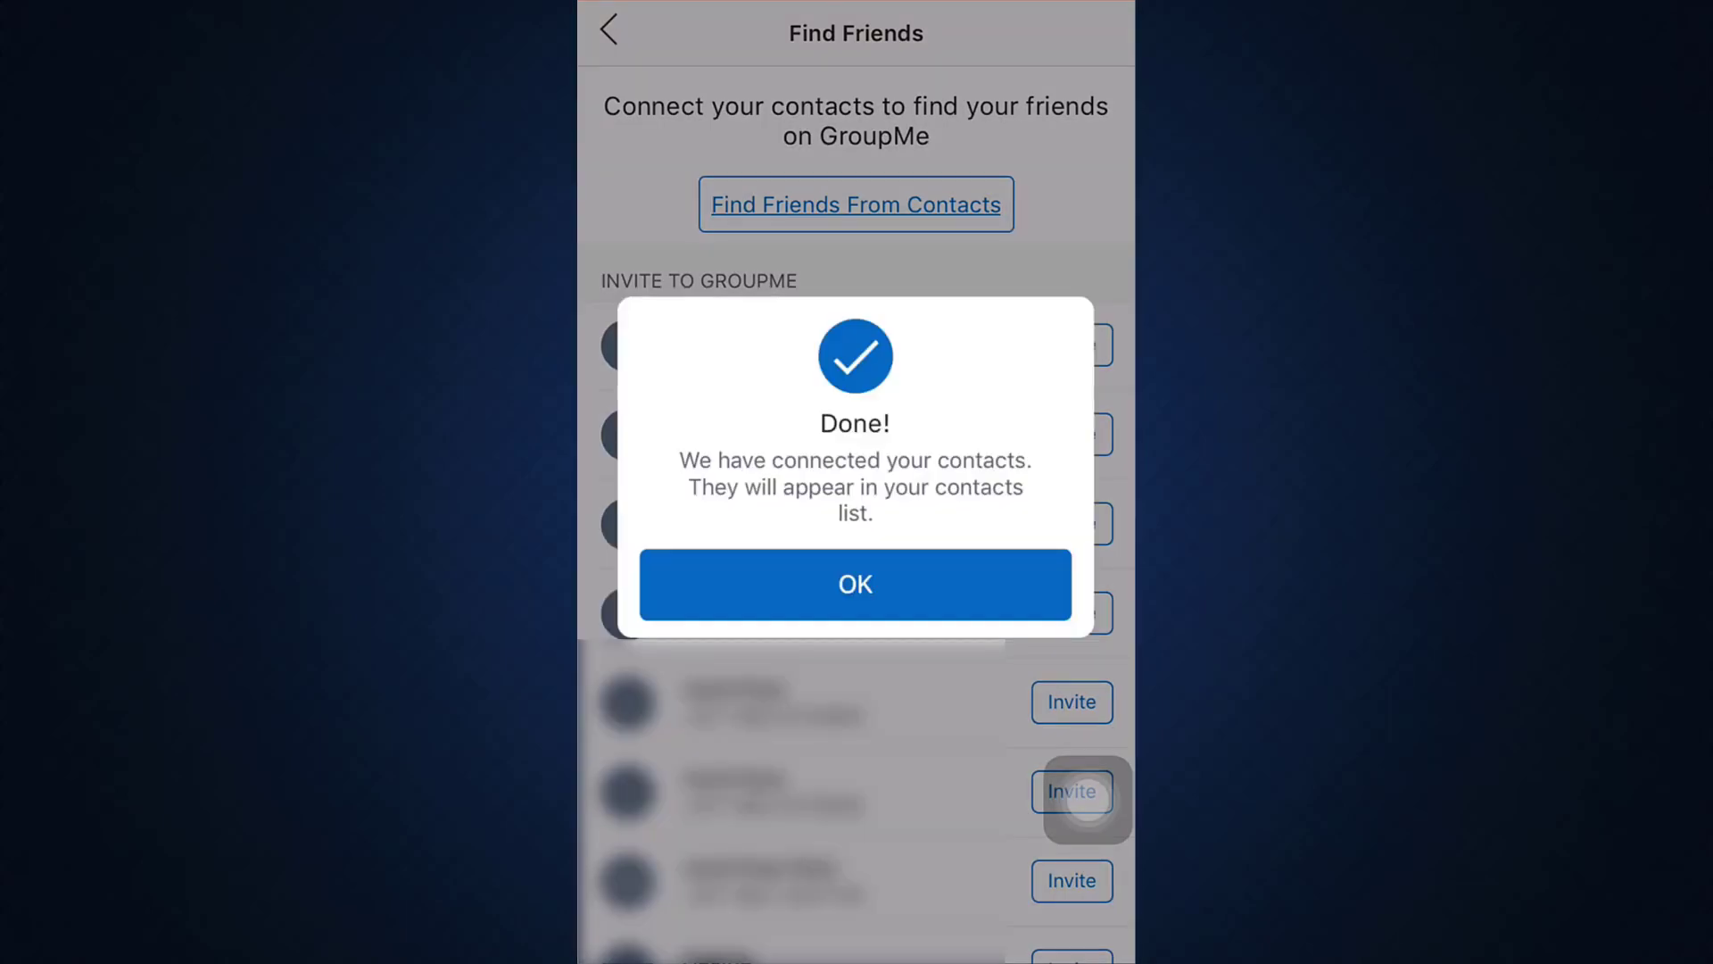
Acknowledge the Done dialog and return from Contacts to the chat list.
left_click(856, 583)
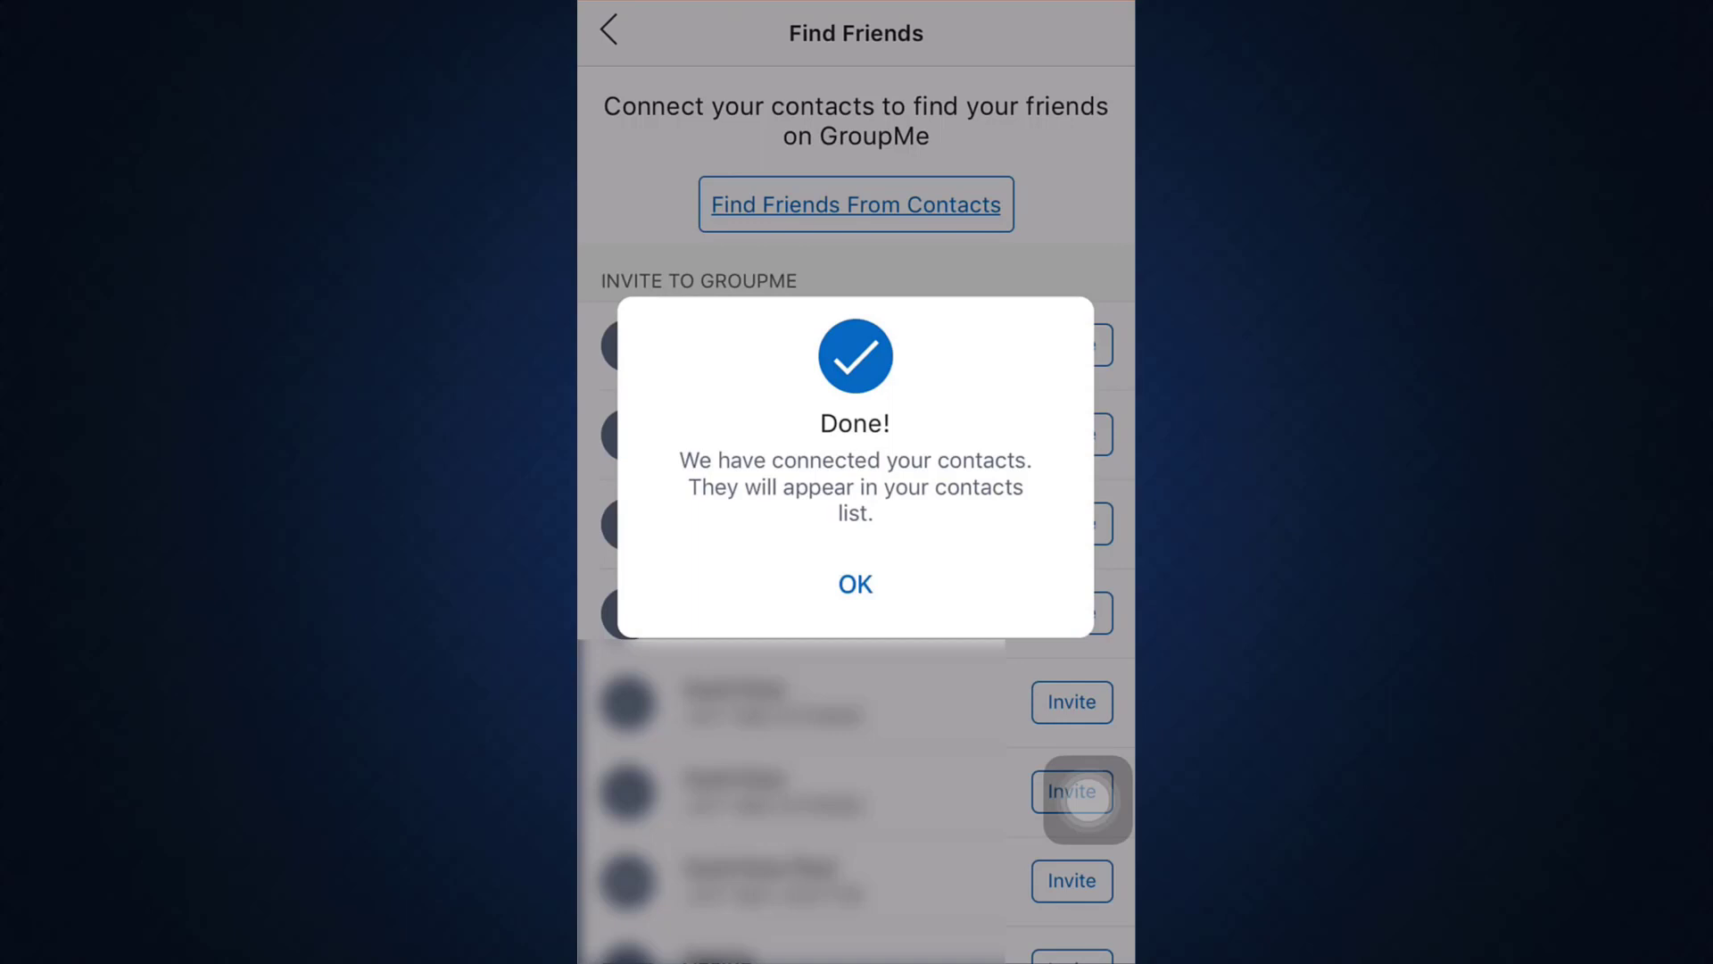
left_click(856, 584)
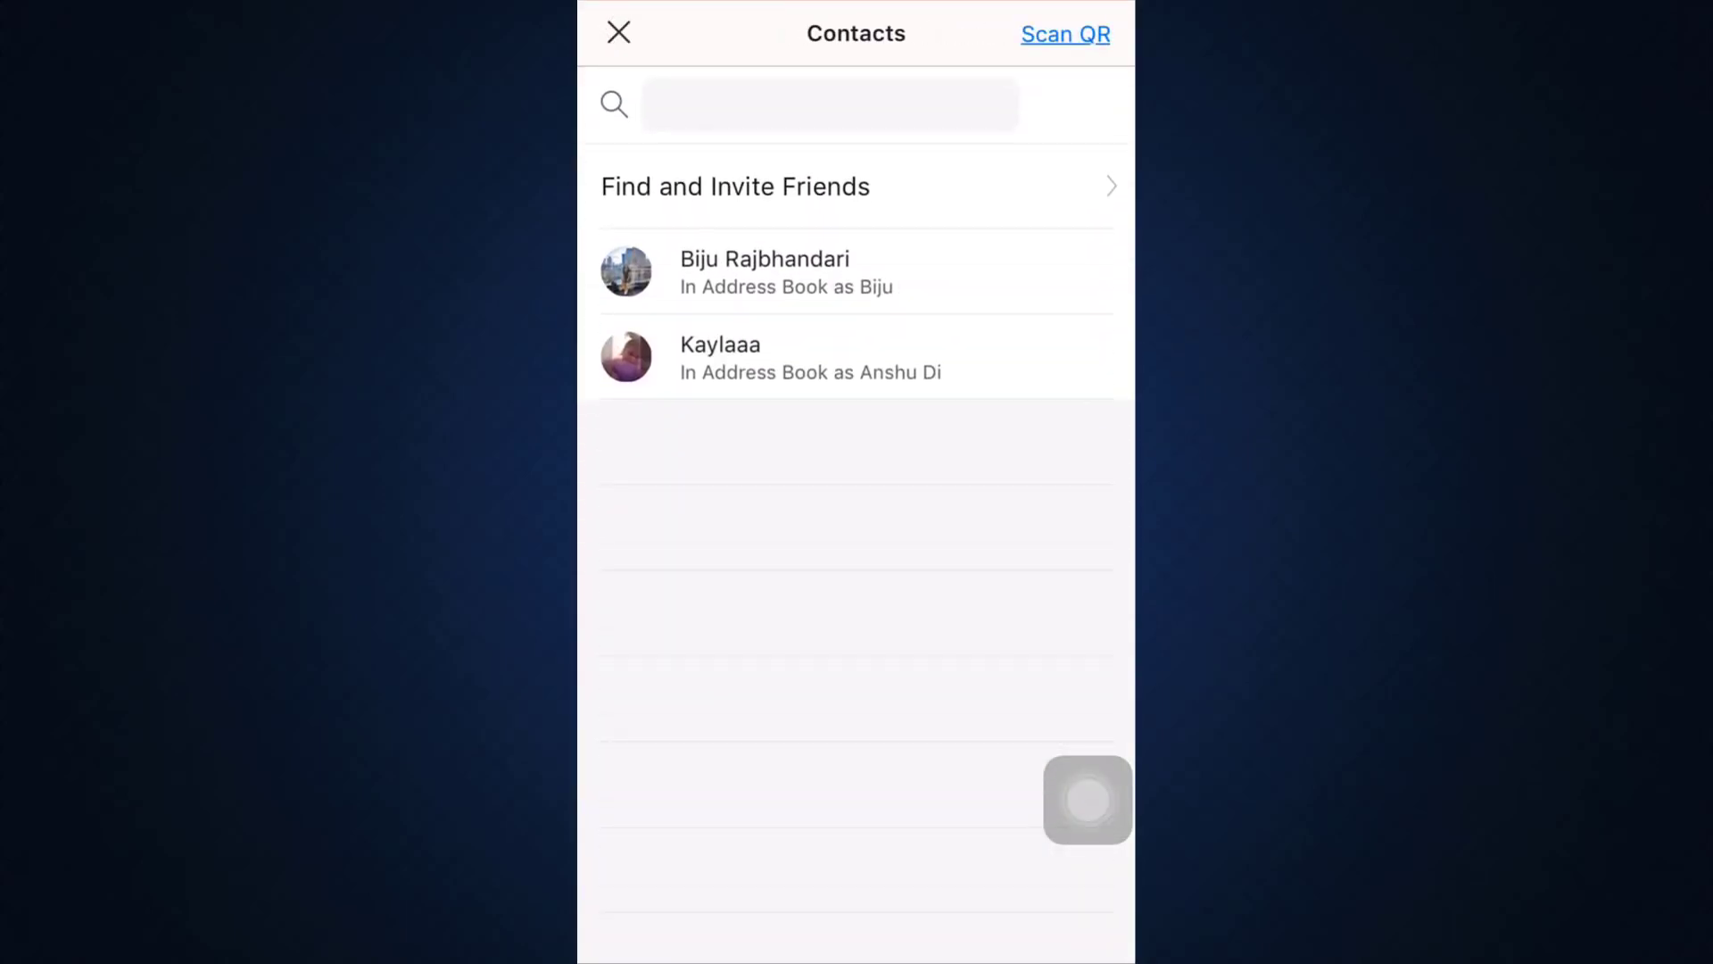
left_click(618, 34)
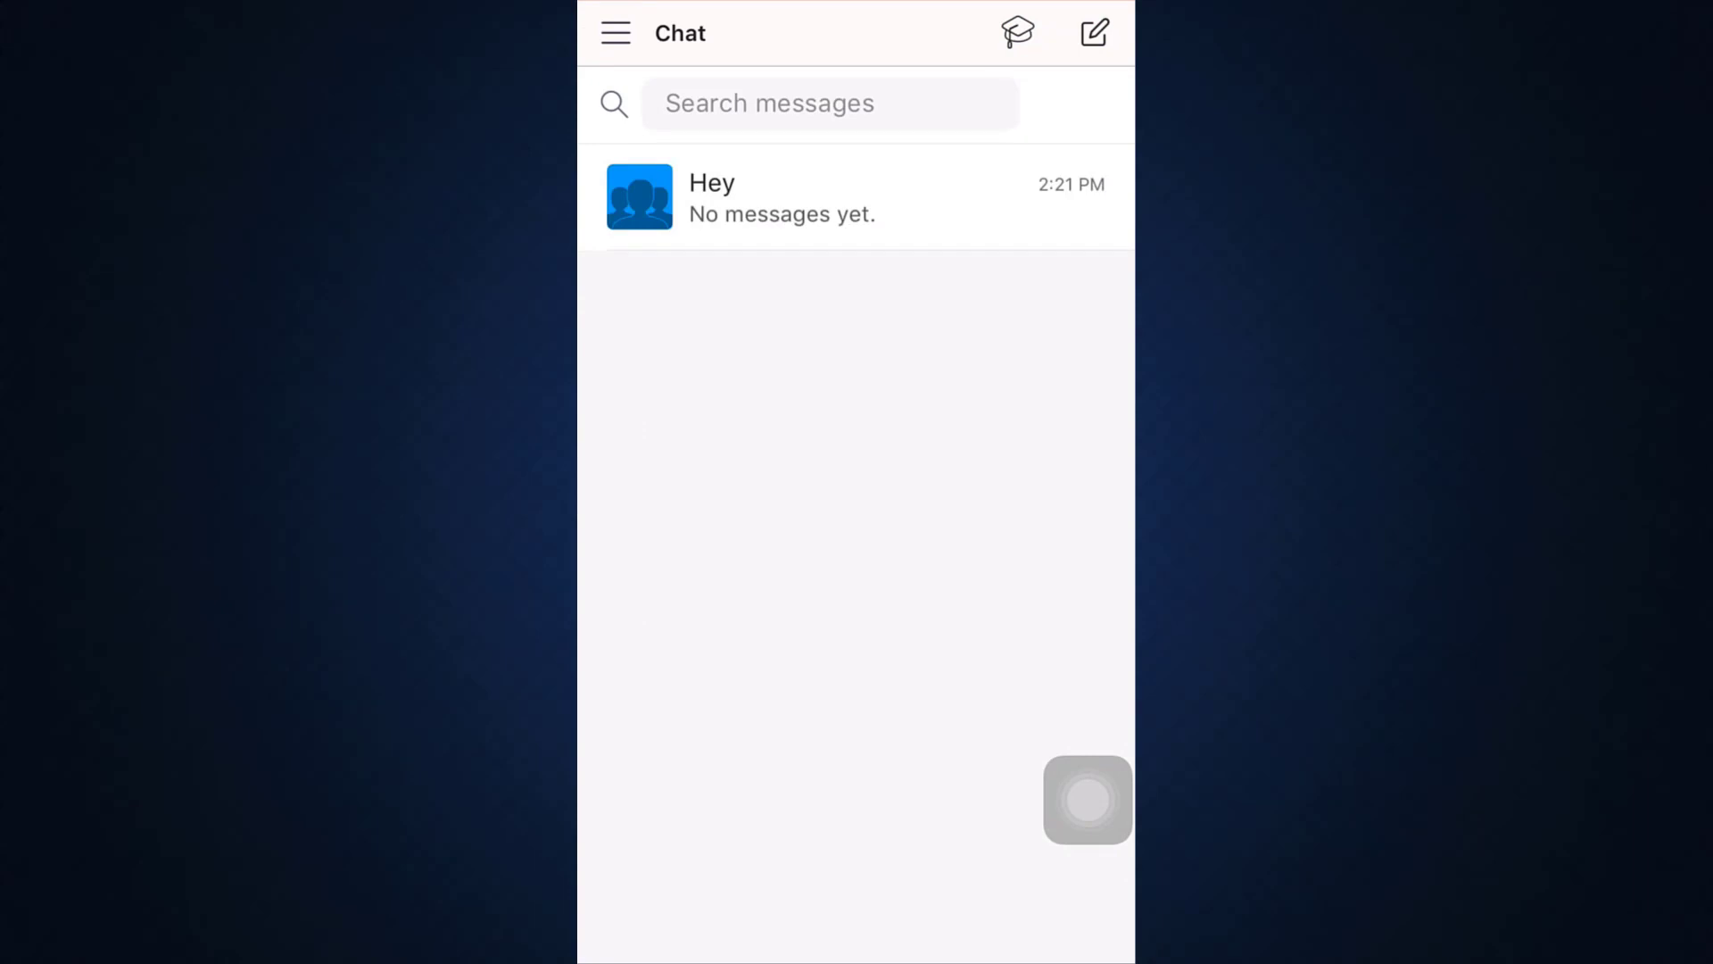